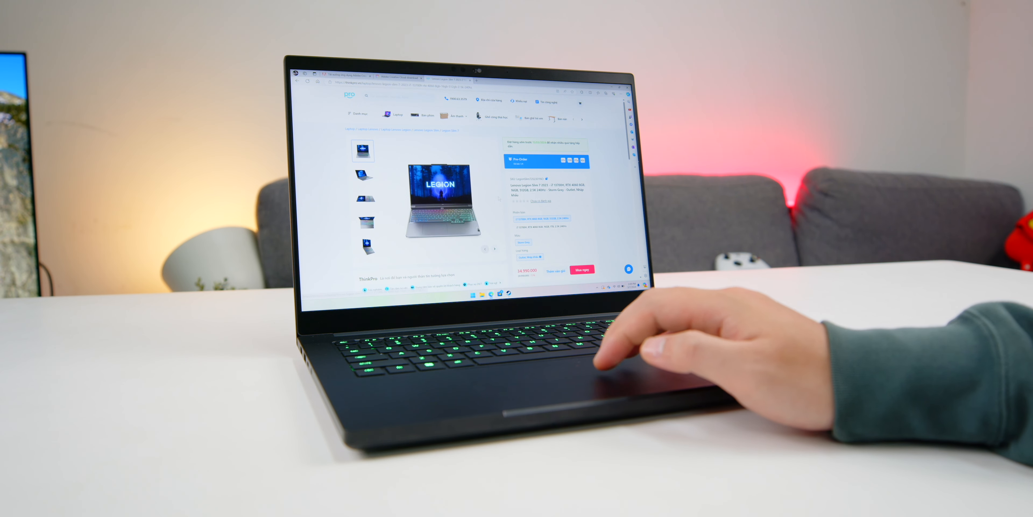
scroll("down", 3)
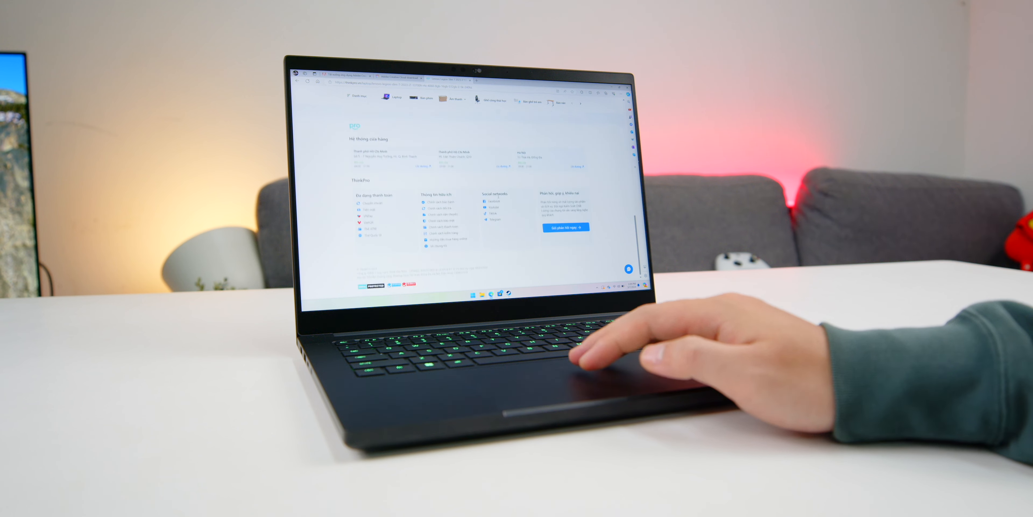